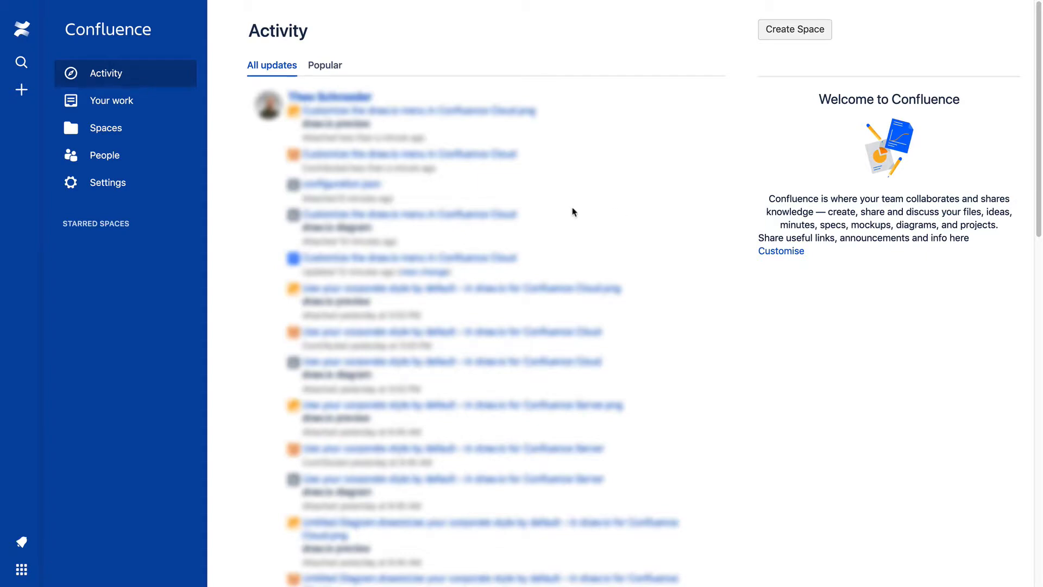
- Open site administration and go to the draw.io Configuration page under Atlassian Marketplace
left_click(107, 182)
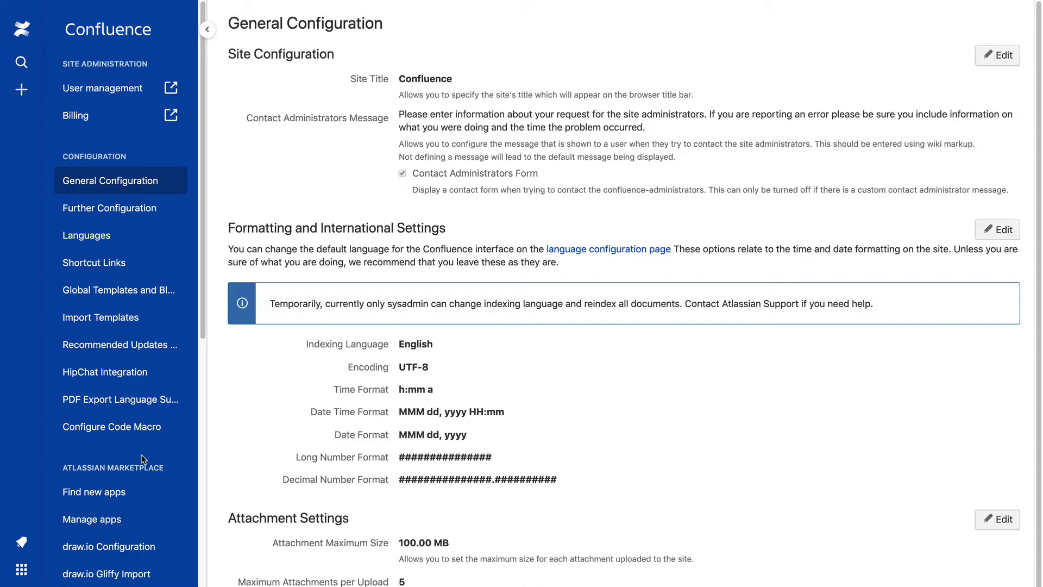
left_click(108, 546)
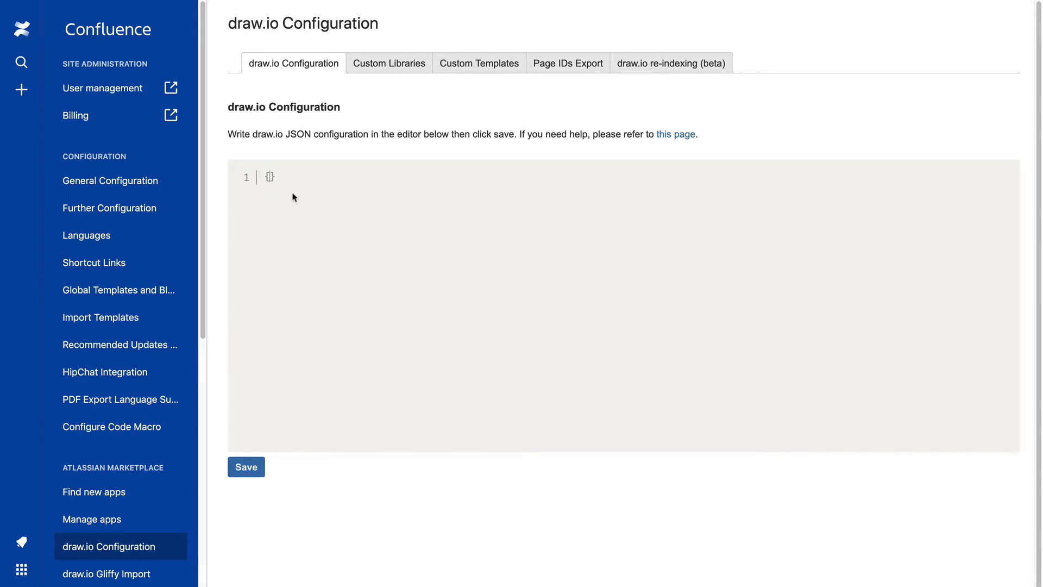
- Enter JSON CSS setting .geMenubarContainer and .geMenubar background to #F08705, then save
type("{\"css\": \".geMenubarContainer { background-color: #F08705 !important; } .geMenubar { background-color: #F08705 !important; }\"}")
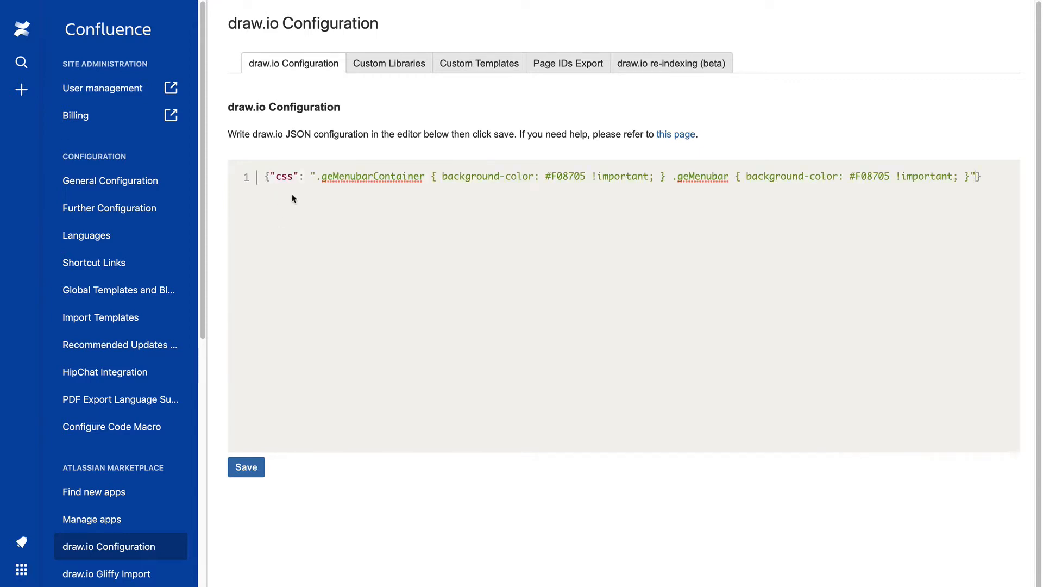
left_click(246, 466)
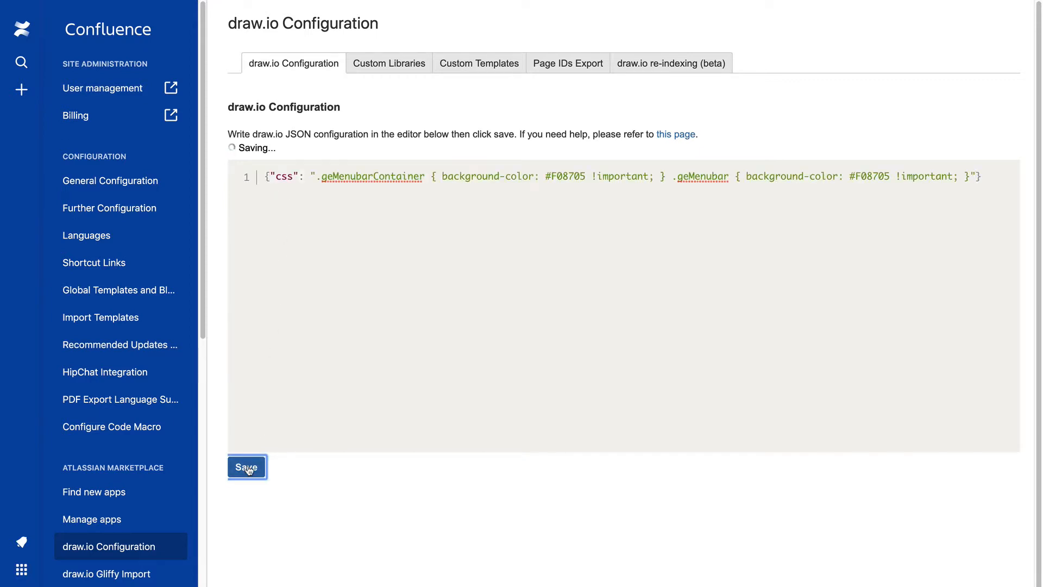